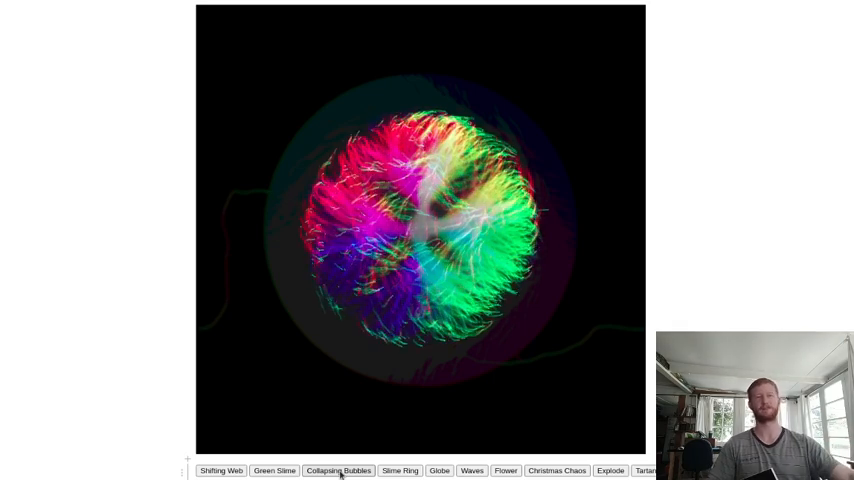
- Run the Collapsing Bubbles, Slime Ring and Globe presets in turn, ending on the rainbow radial burst
left_click(400, 470)
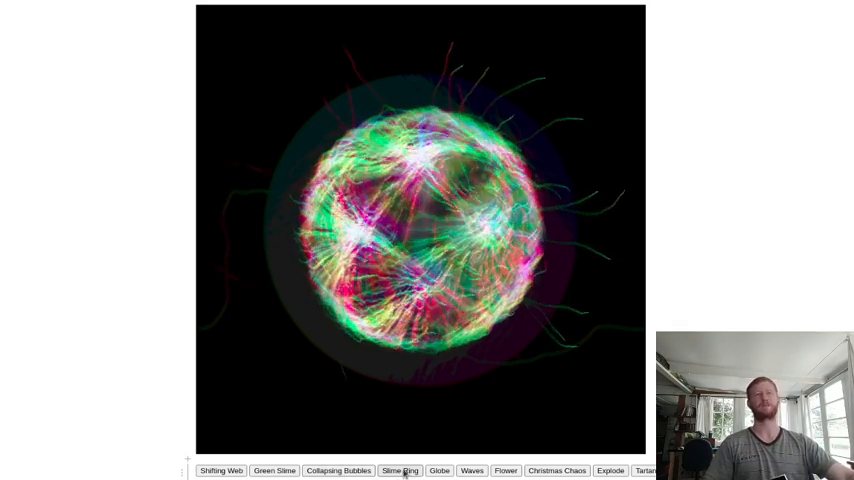
left_click(400, 470)
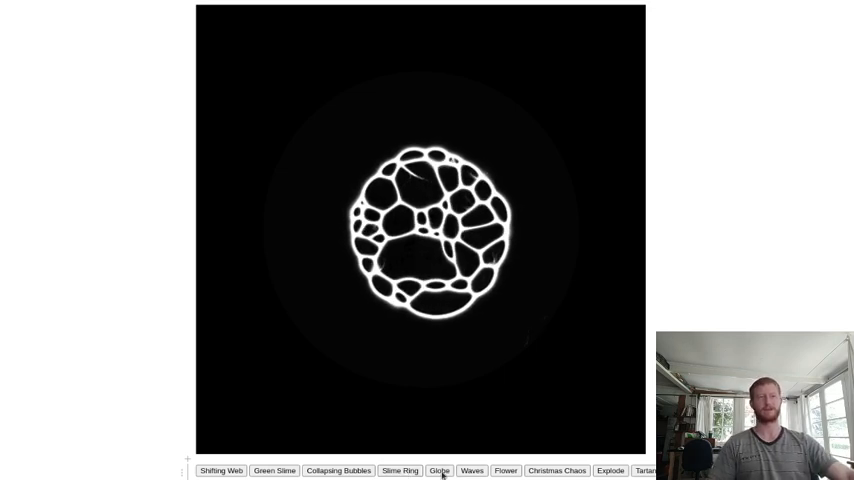
left_click(470, 472)
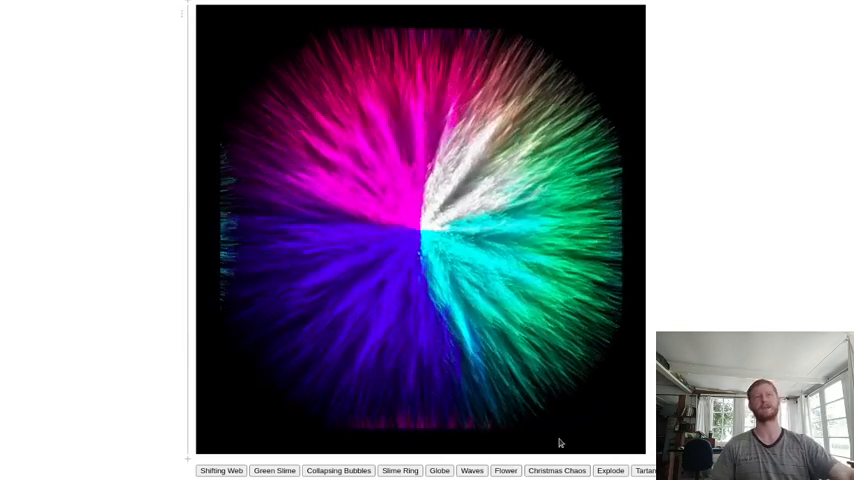
- In Settings, set Speed Multiplier 1.9, Random Steer Factor 0.058 and Wall Strategy to Wrap
scroll("down", 3)
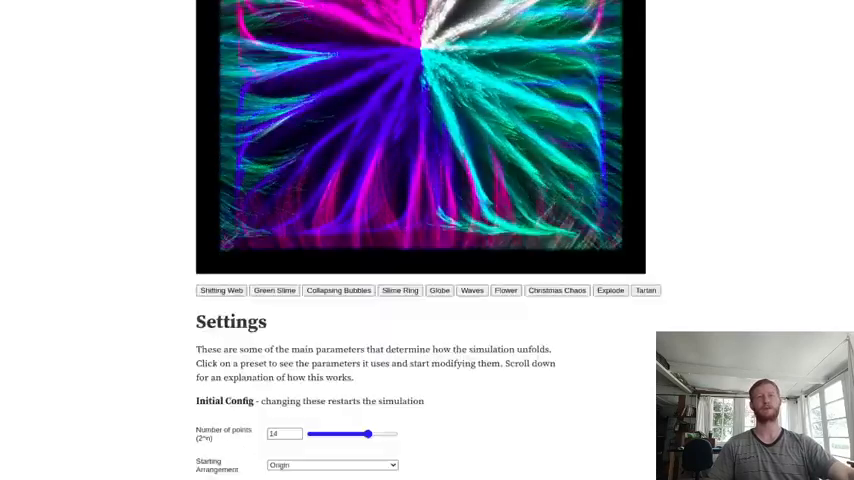
scroll("down", 3)
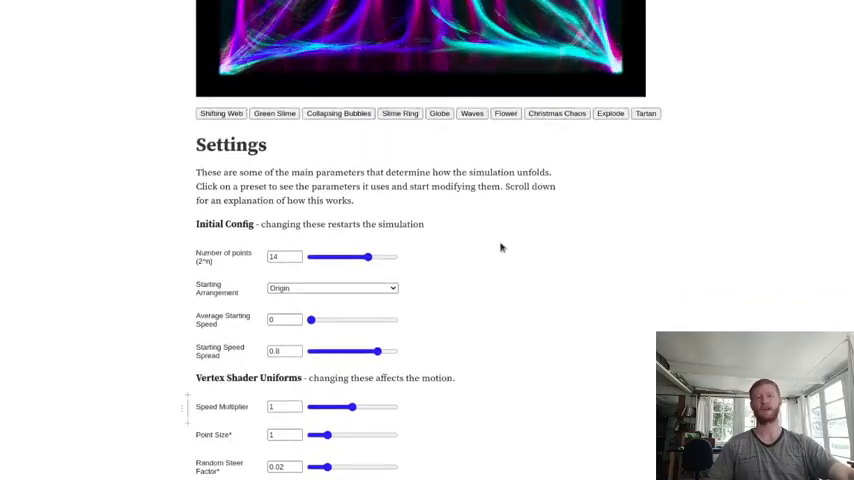
scroll("down", 3)
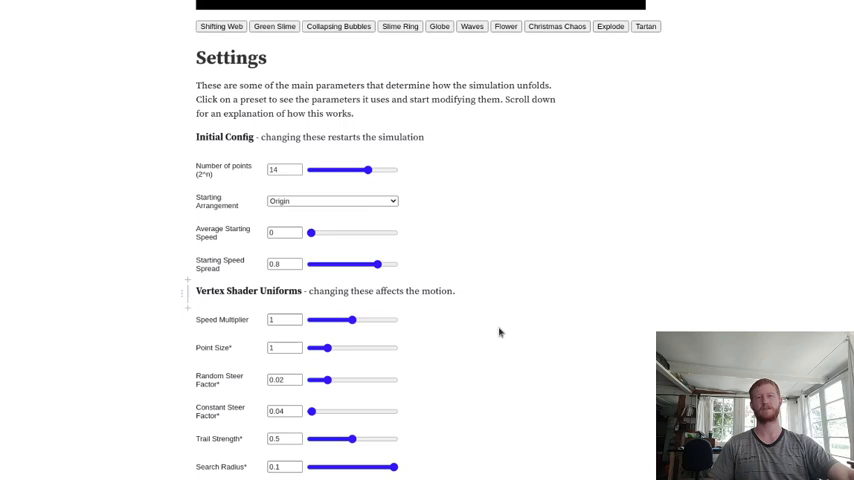
scroll("down", 3)
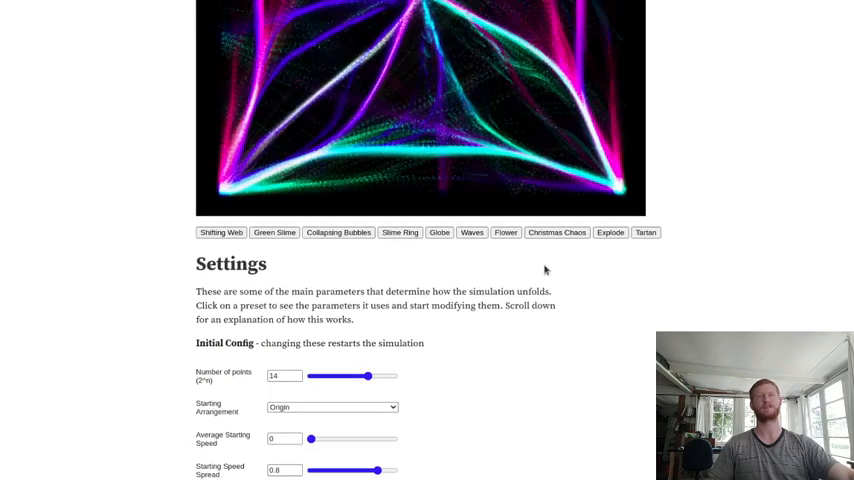
scroll("down", 3)
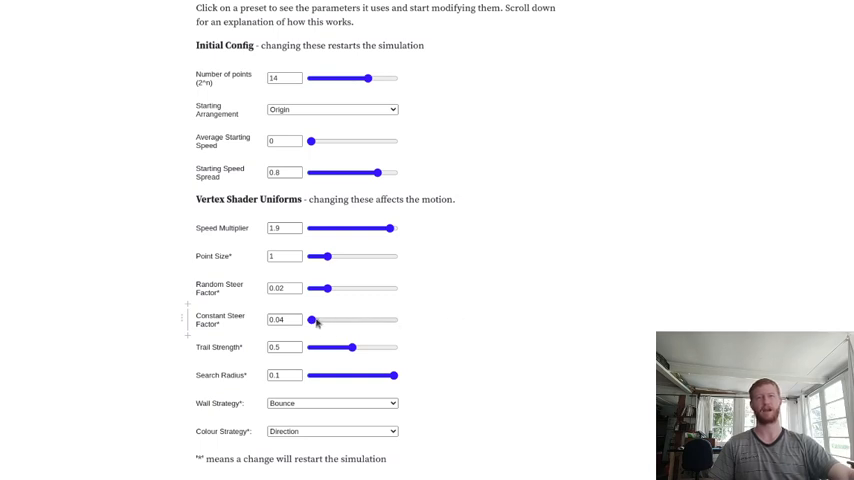
left_click_drag(322, 288, 328, 288)
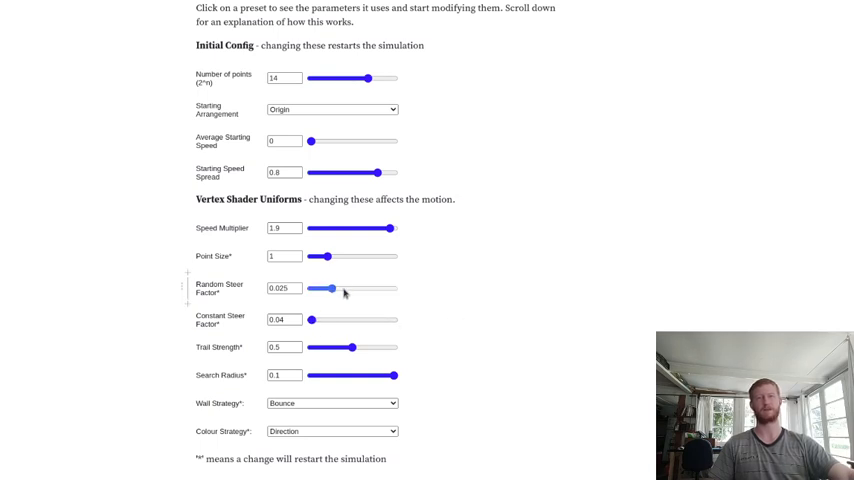
left_click_drag(322, 288, 368, 288)
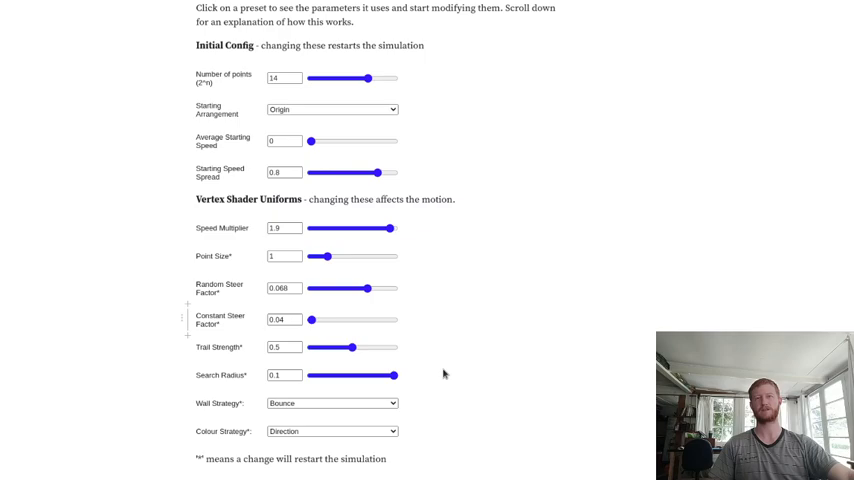
left_click(332, 404)
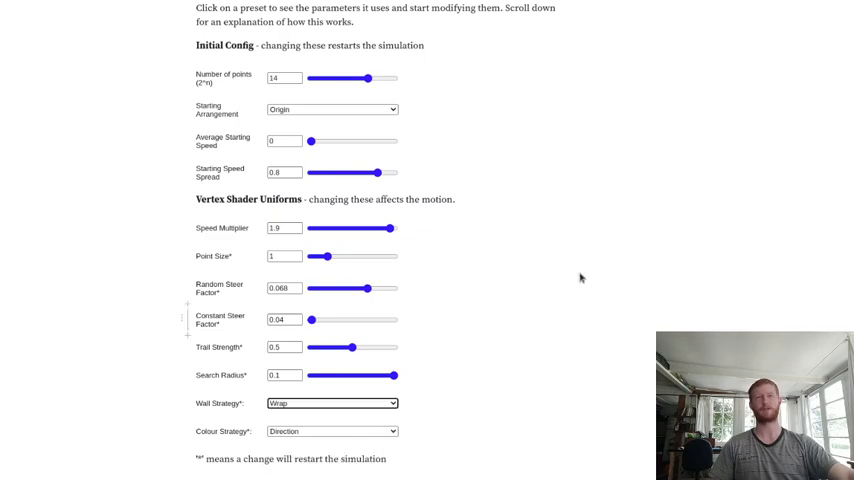
scroll("up", 3)
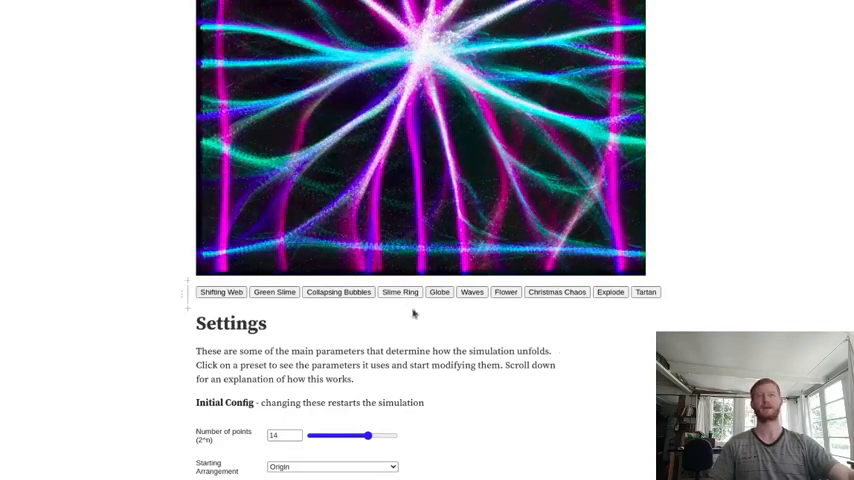
- Scroll through the Slime Ring preset's settings and back up to the canvas showing the white ring
scroll("down", 3)
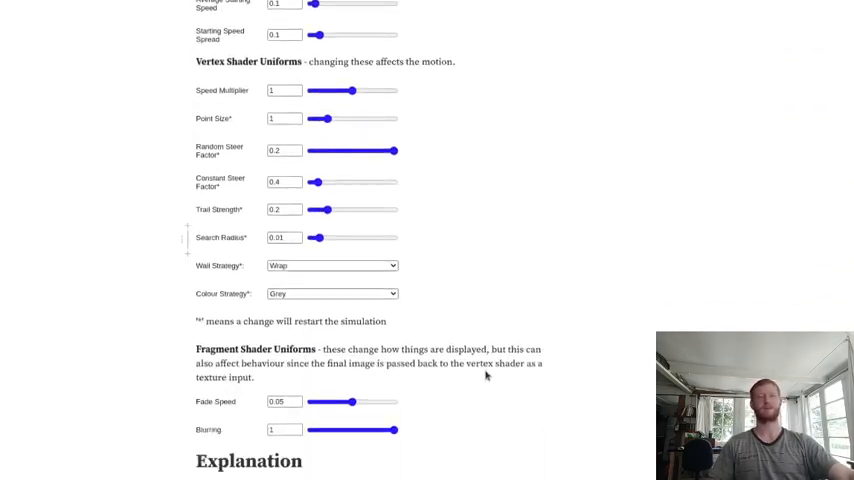
scroll("down", 3)
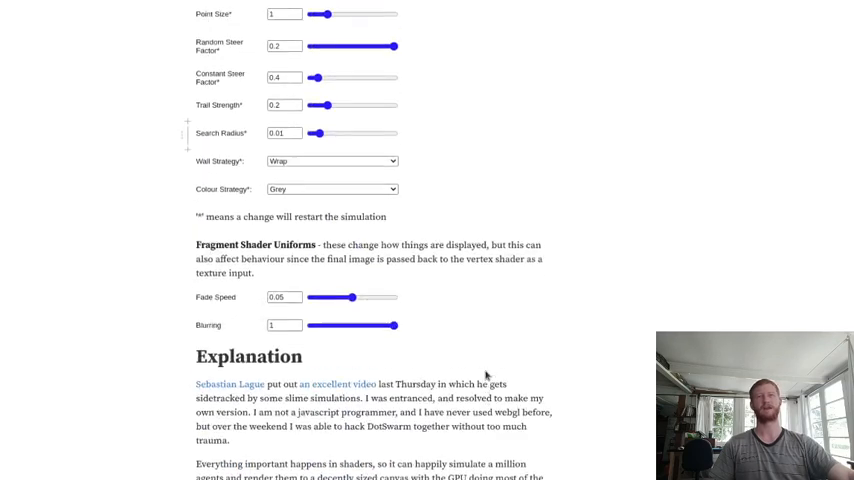
scroll("up", 3)
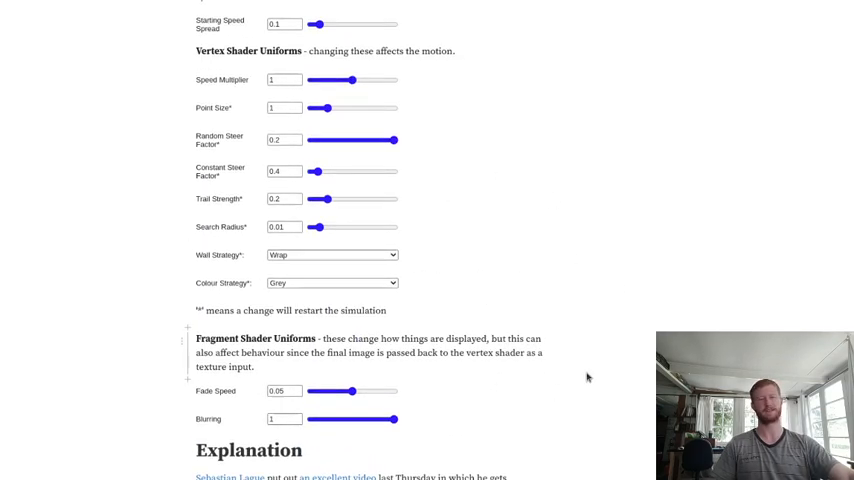
scroll("up", 3)
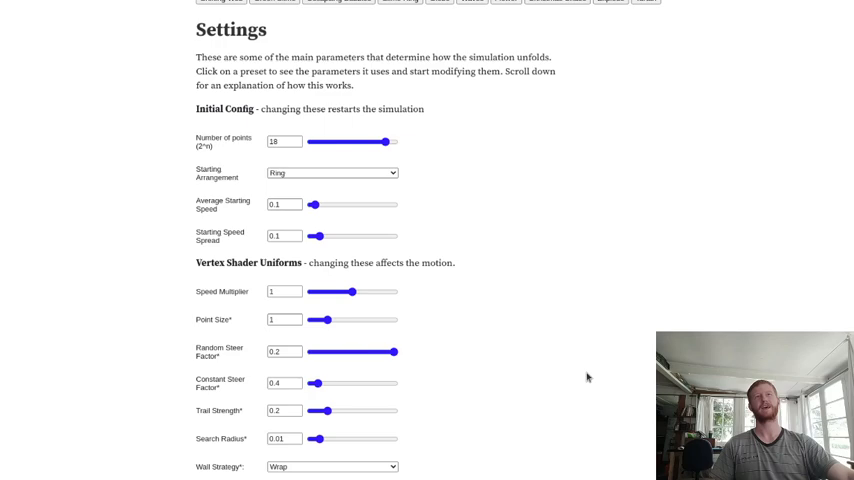
scroll("up", 3)
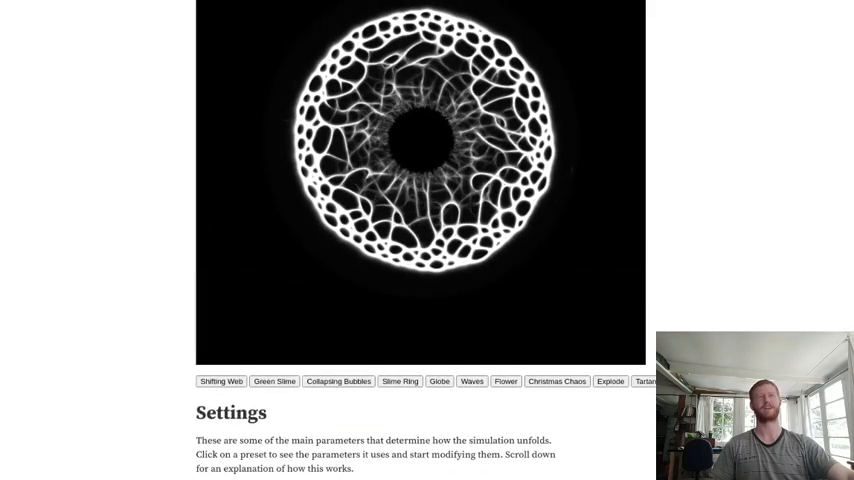